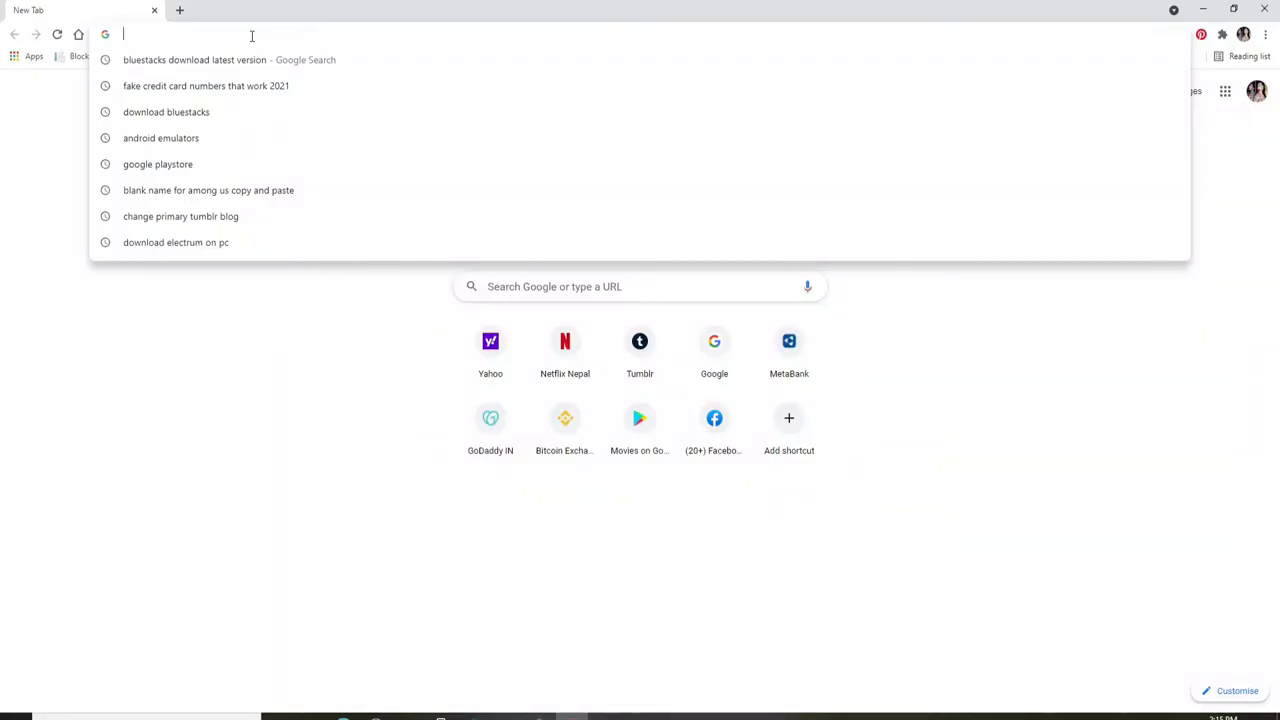
Navigate to genshin.mihoyo.com and reach the official Genshin Impact home page
text(genshin.mihoyo.com/en)
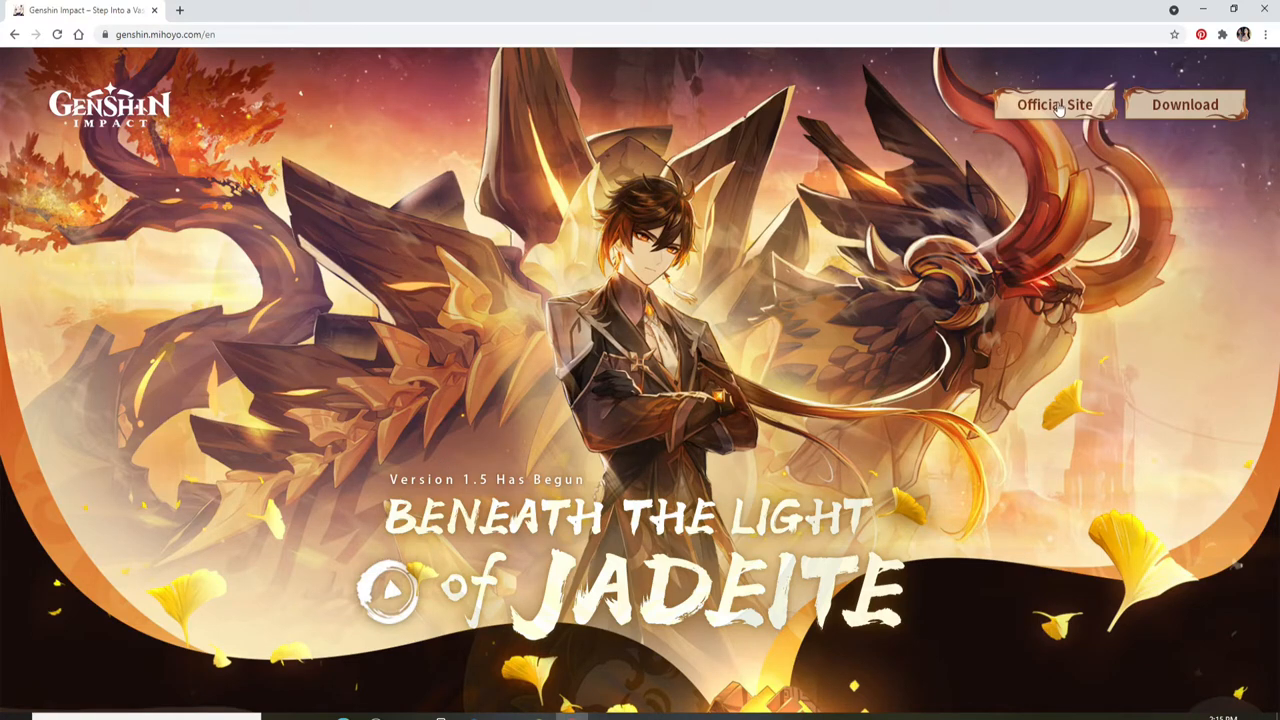
click(1053, 104)
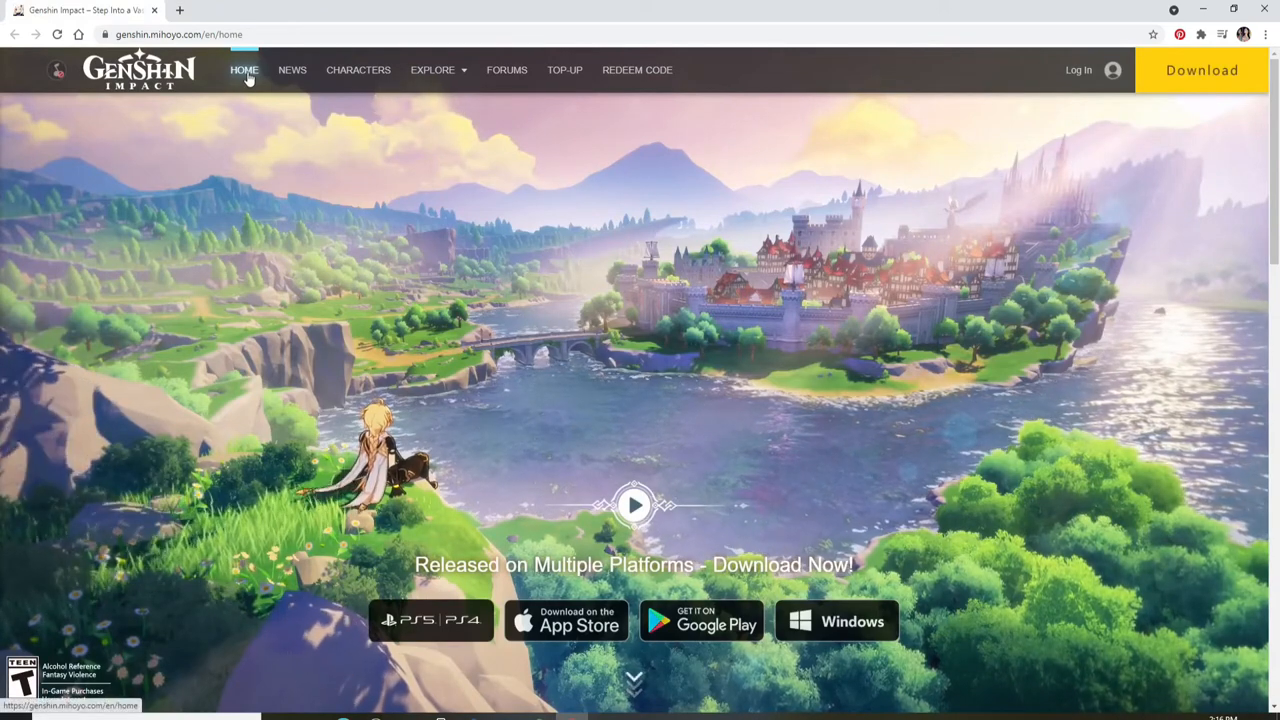
Log in with the account email and password, then show the account dropdown menu
click(1078, 70)
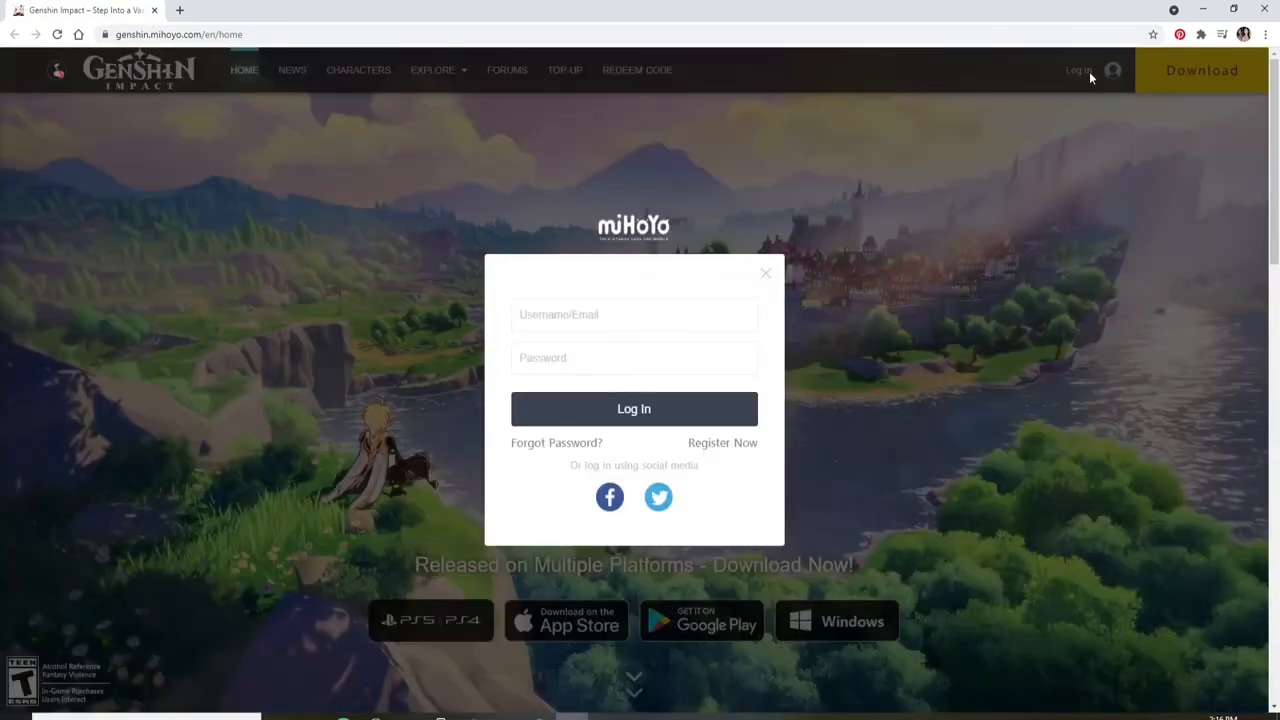
click(633, 314)
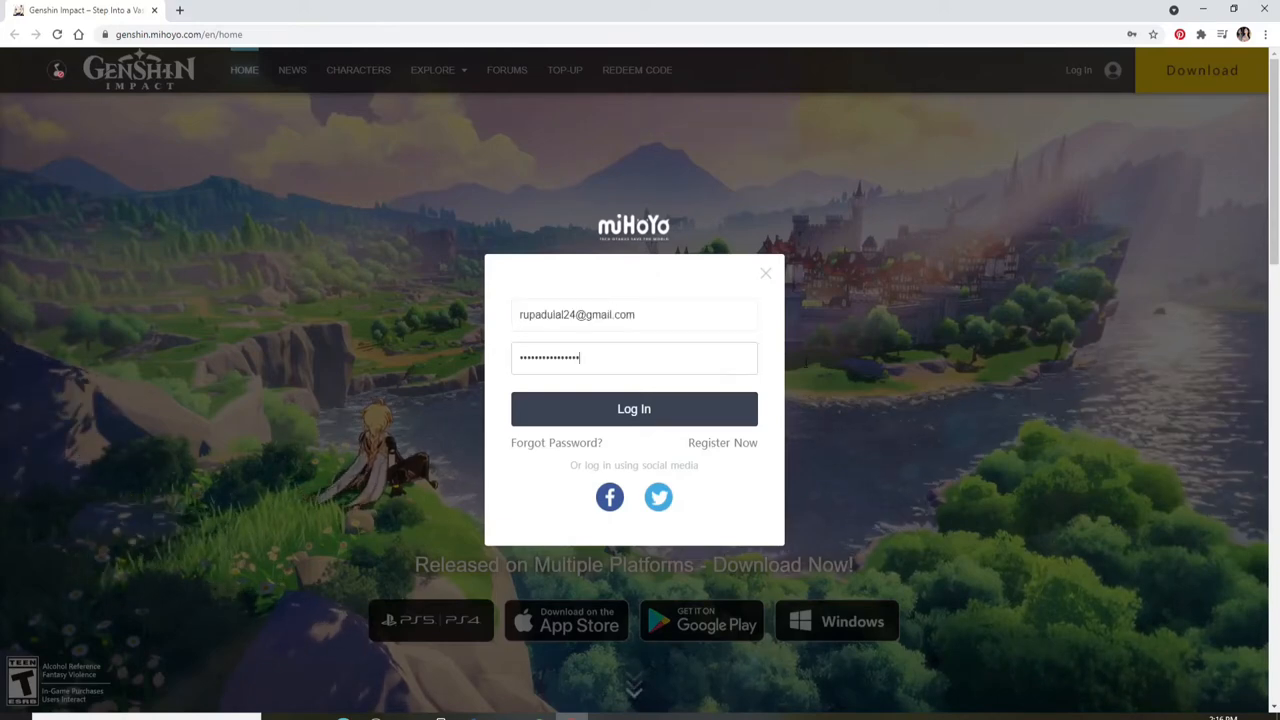
click(633, 408)
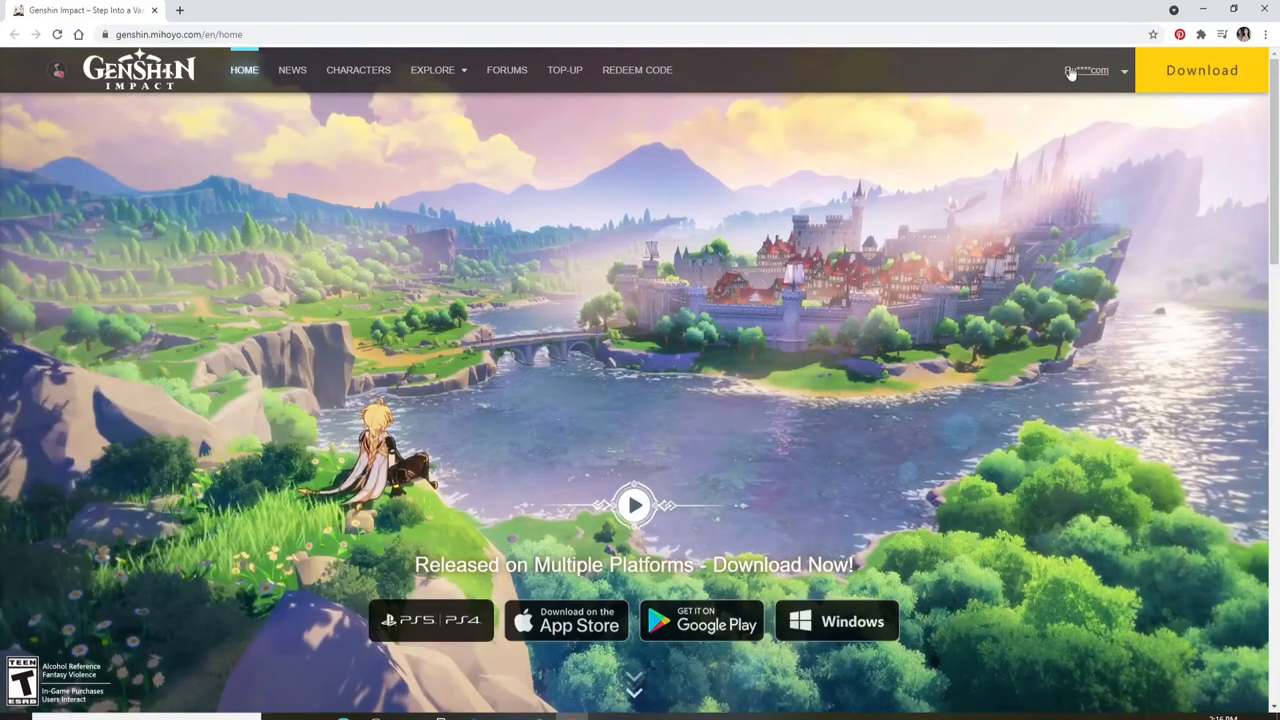
click(1090, 70)
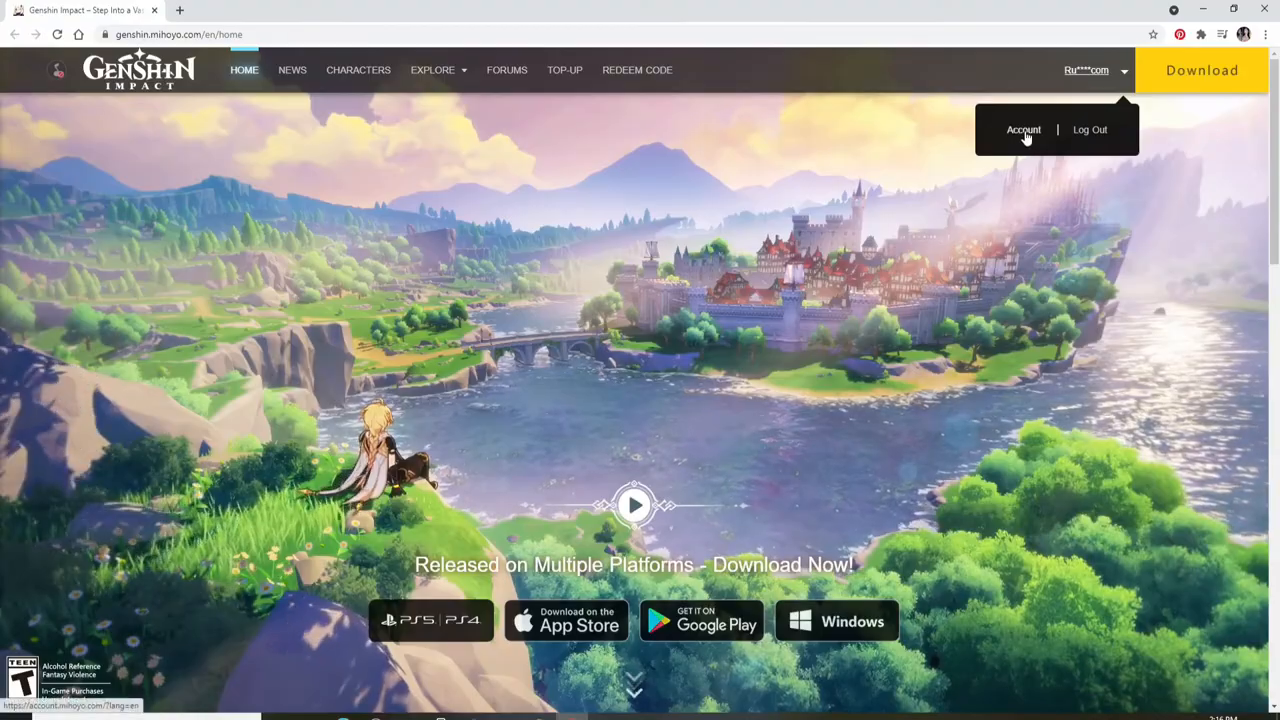
Go to the Account page and its Account Security Settings section
click(1023, 129)
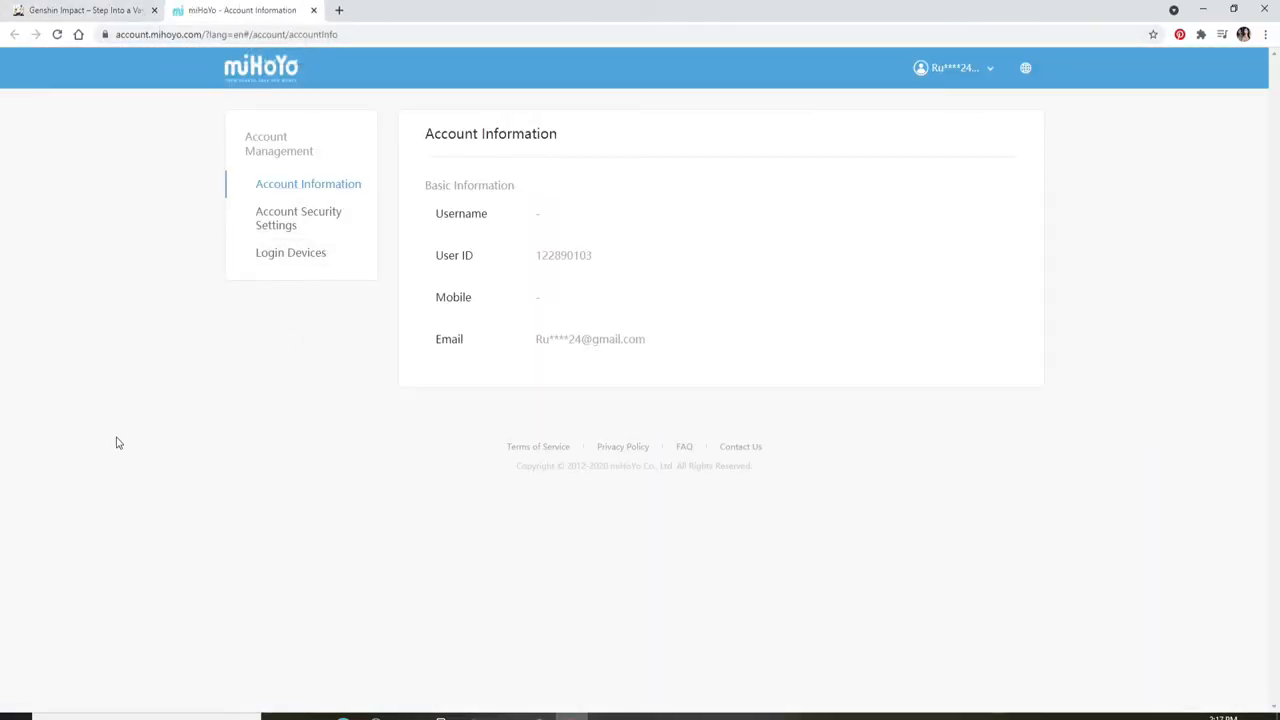
mouse_move(298, 218)
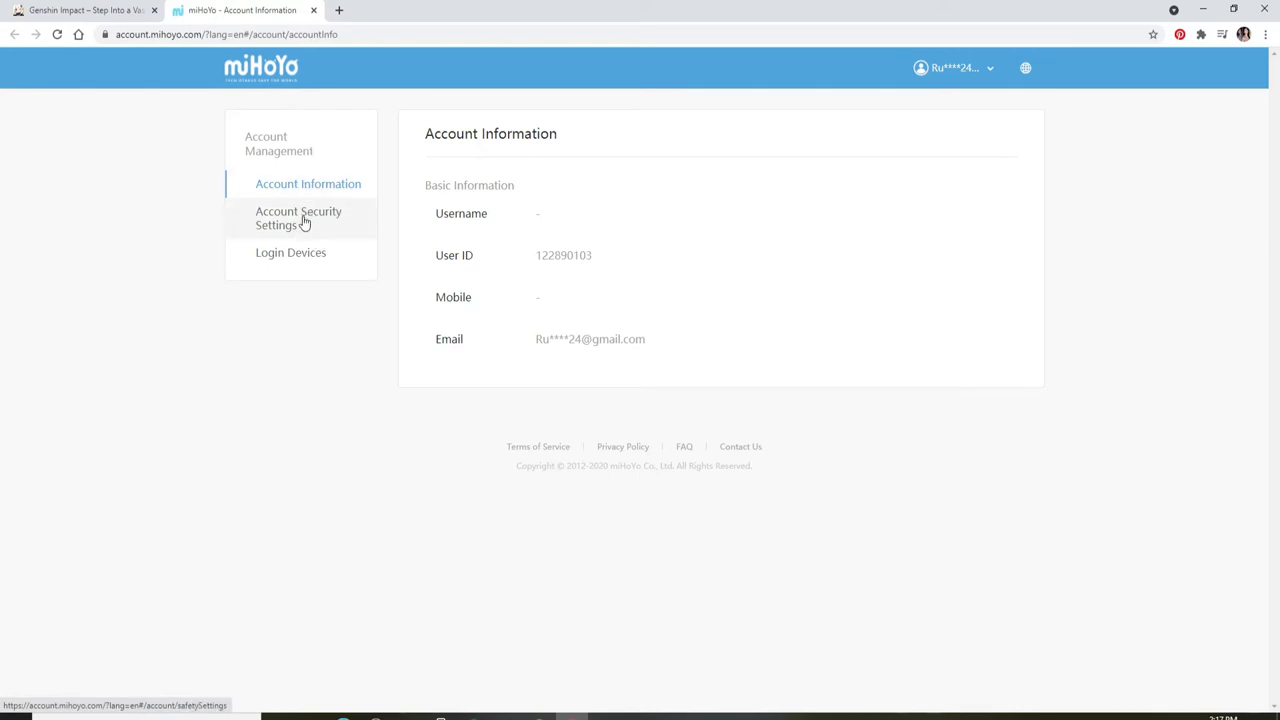
click(298, 218)
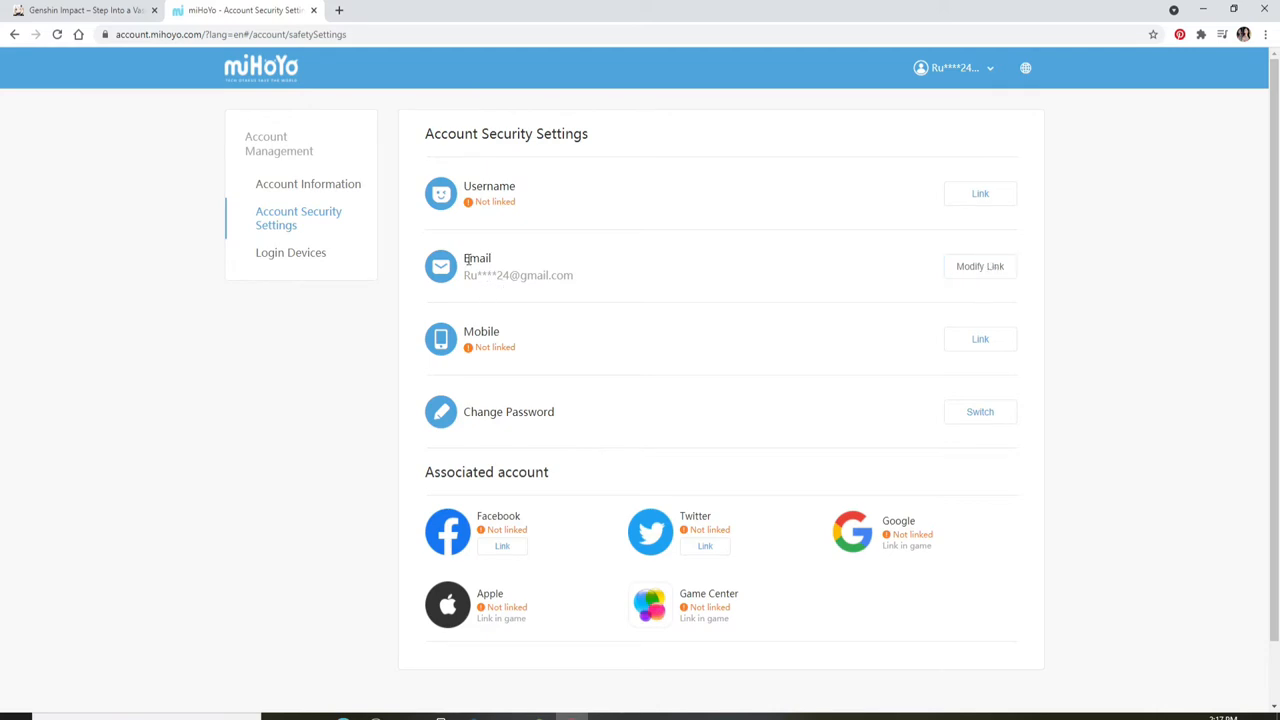
Start modifying the linked email and request a code for the current address
click(980, 266)
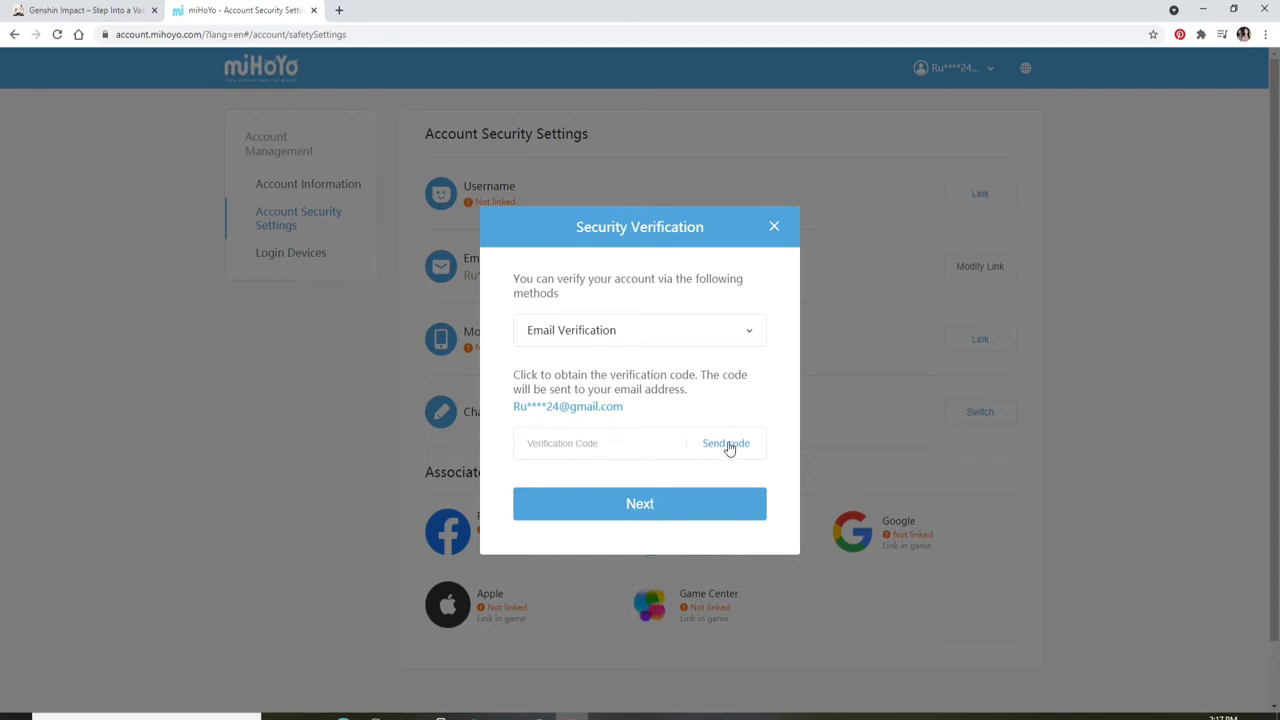
click(726, 443)
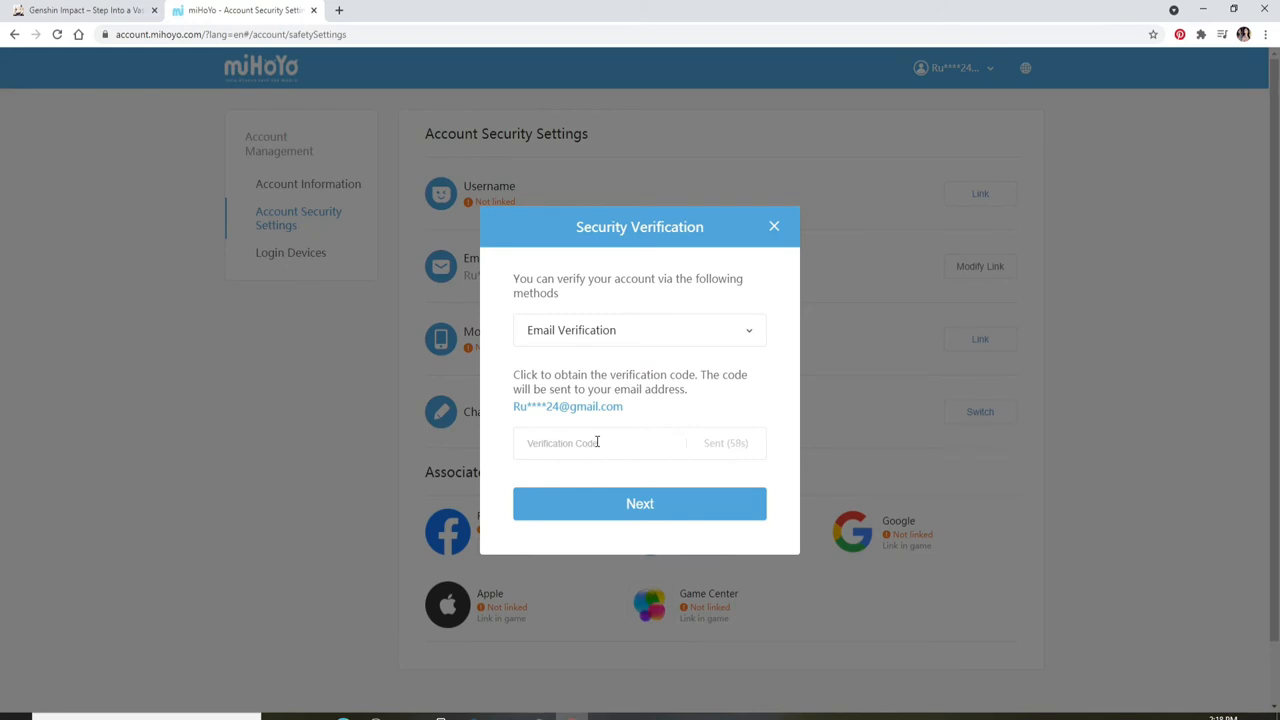
click(402, 10)
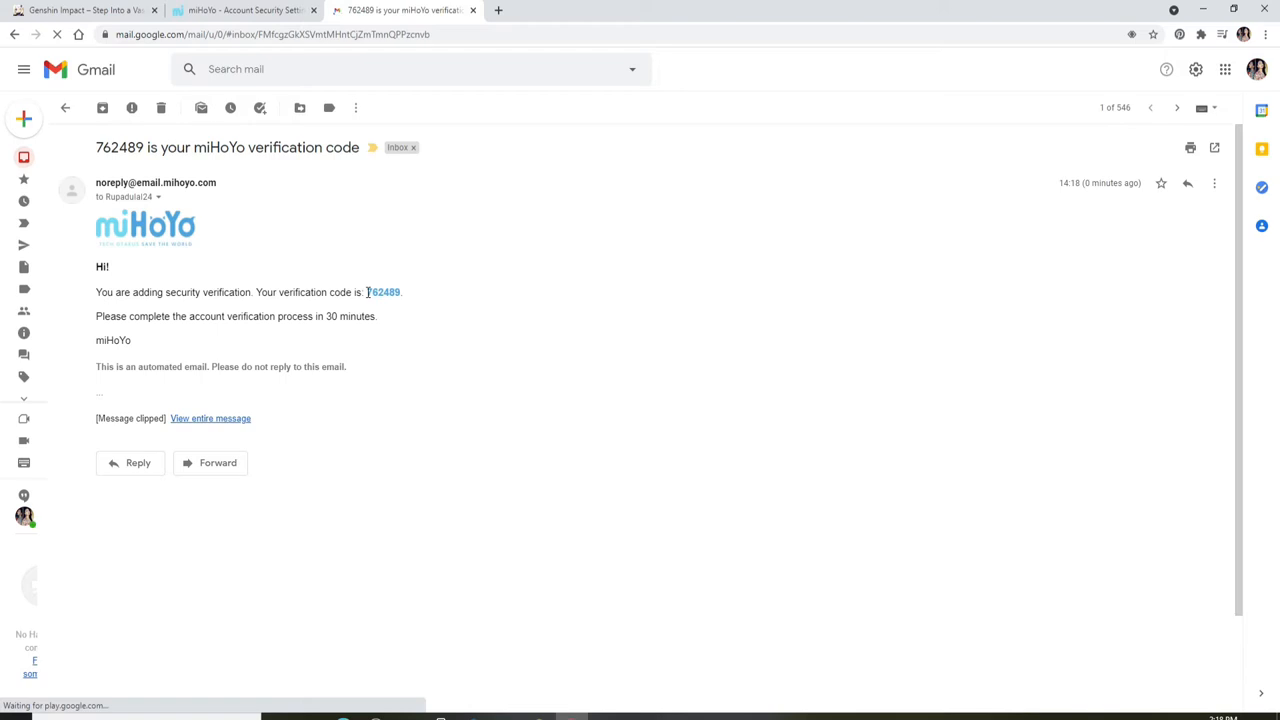
double_click(384, 291)
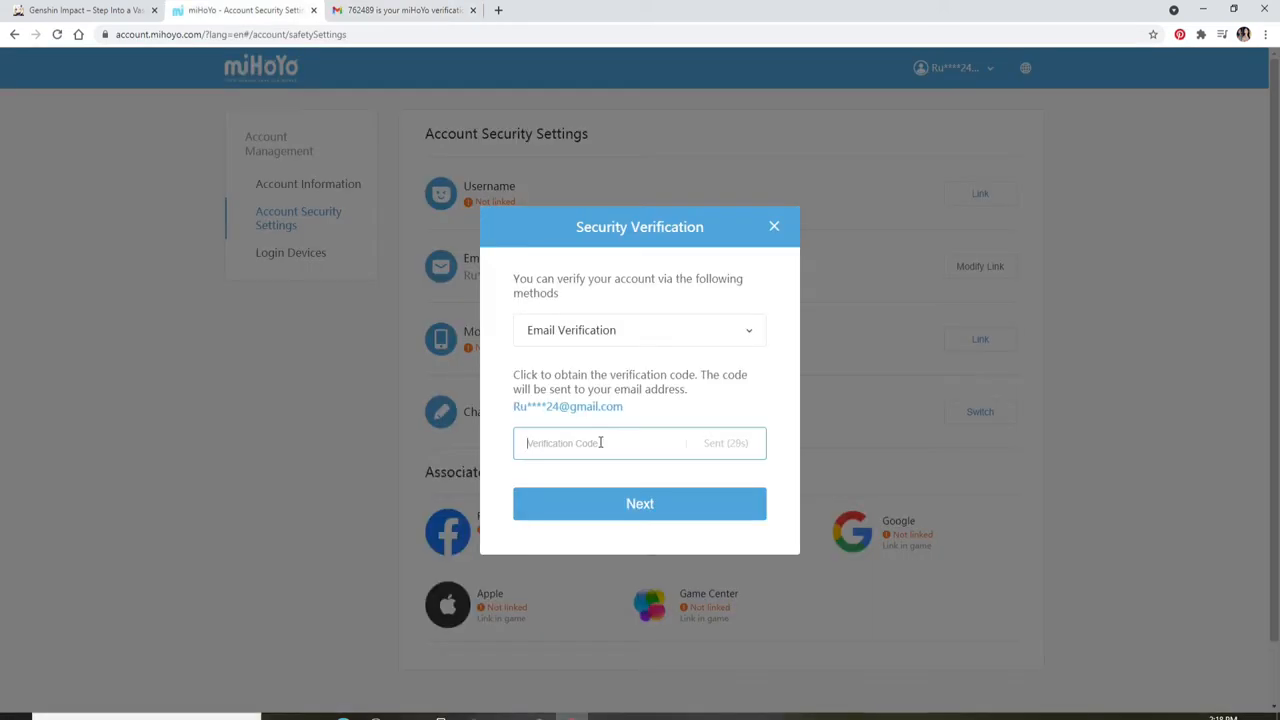
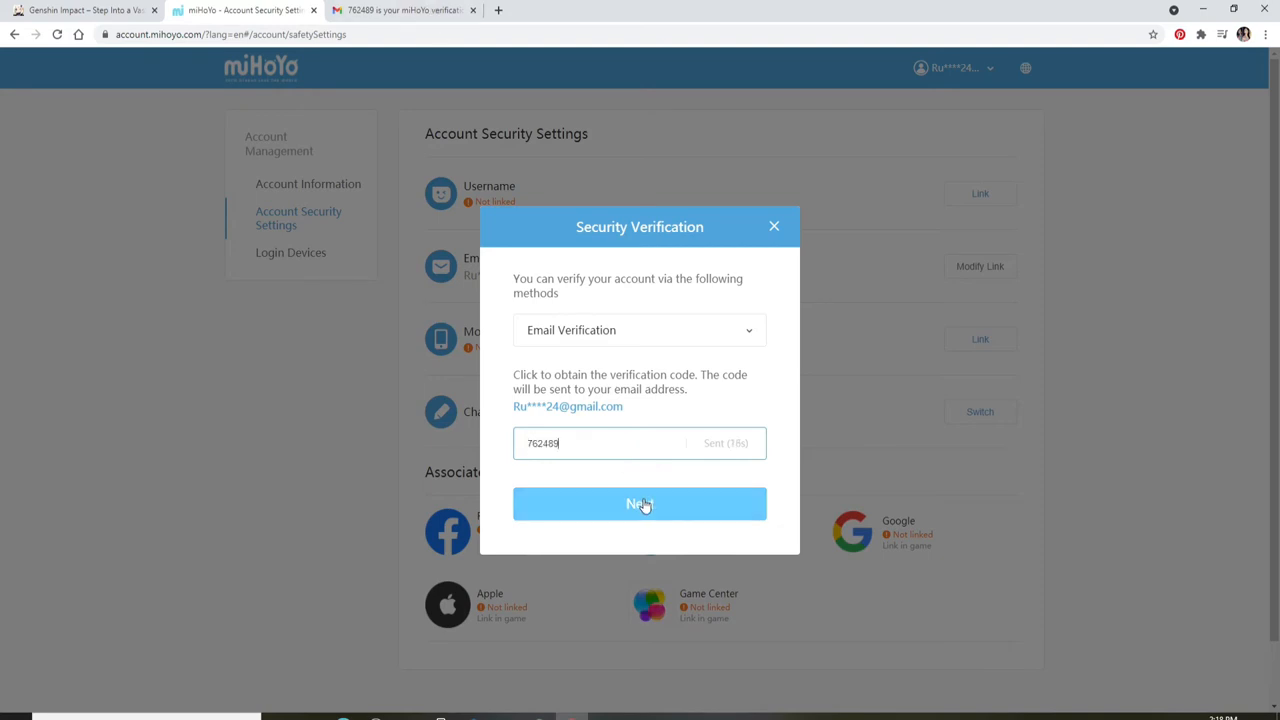
click(639, 503)
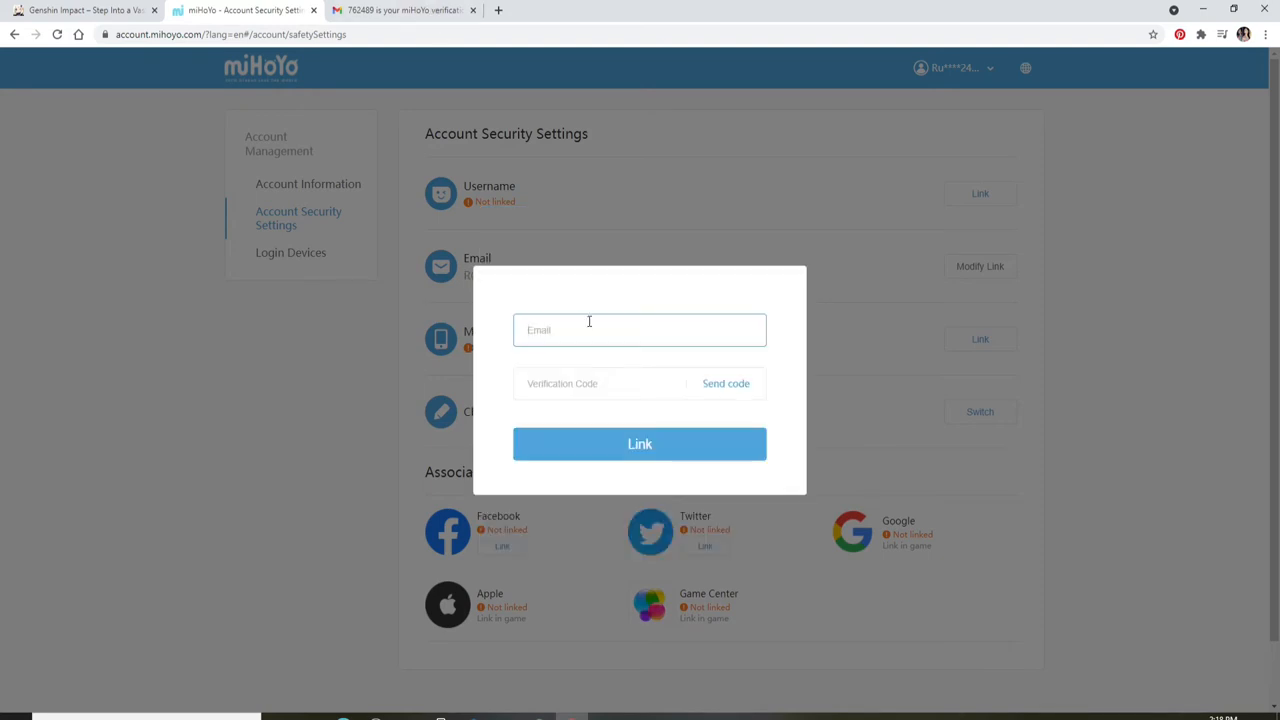
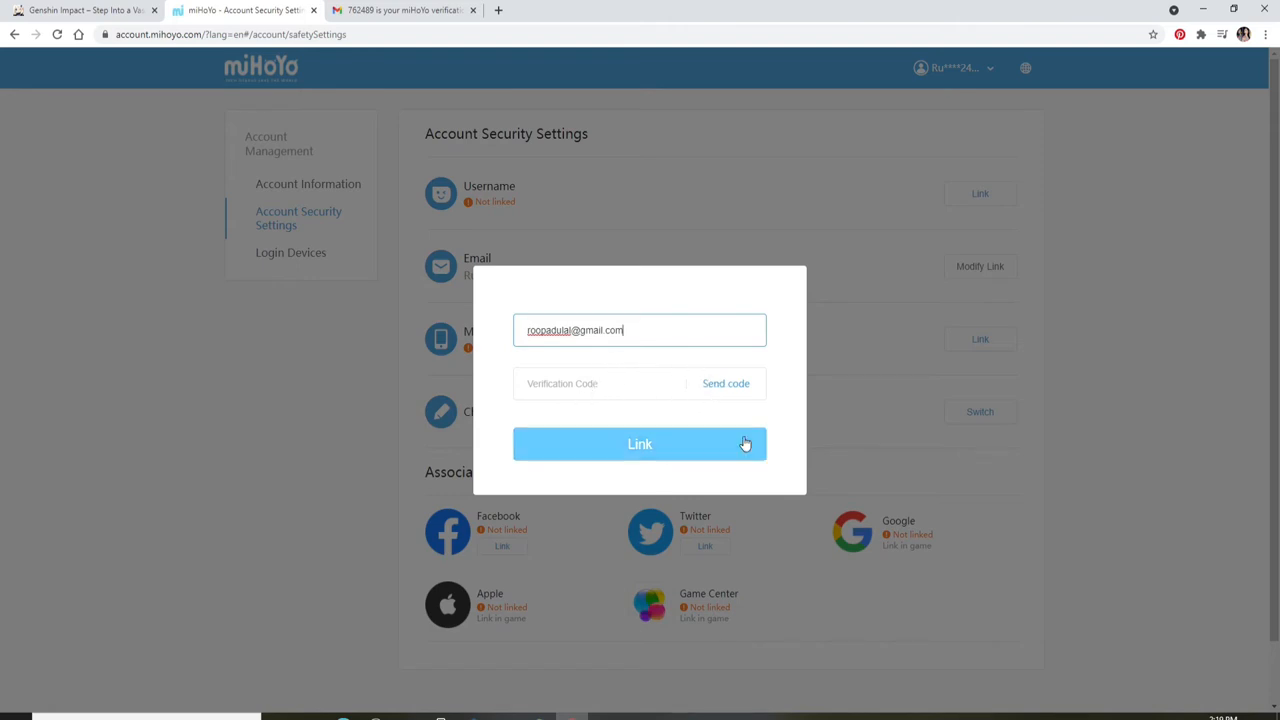
click(725, 383)
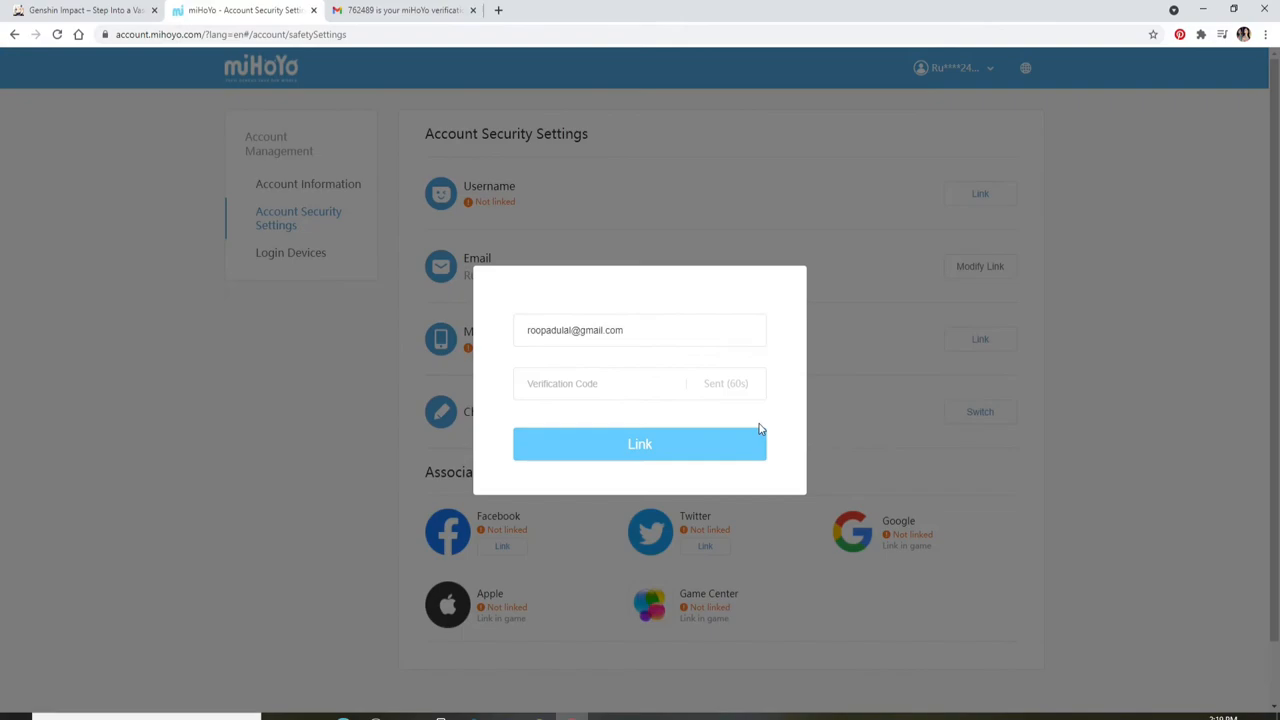
click(590, 9)
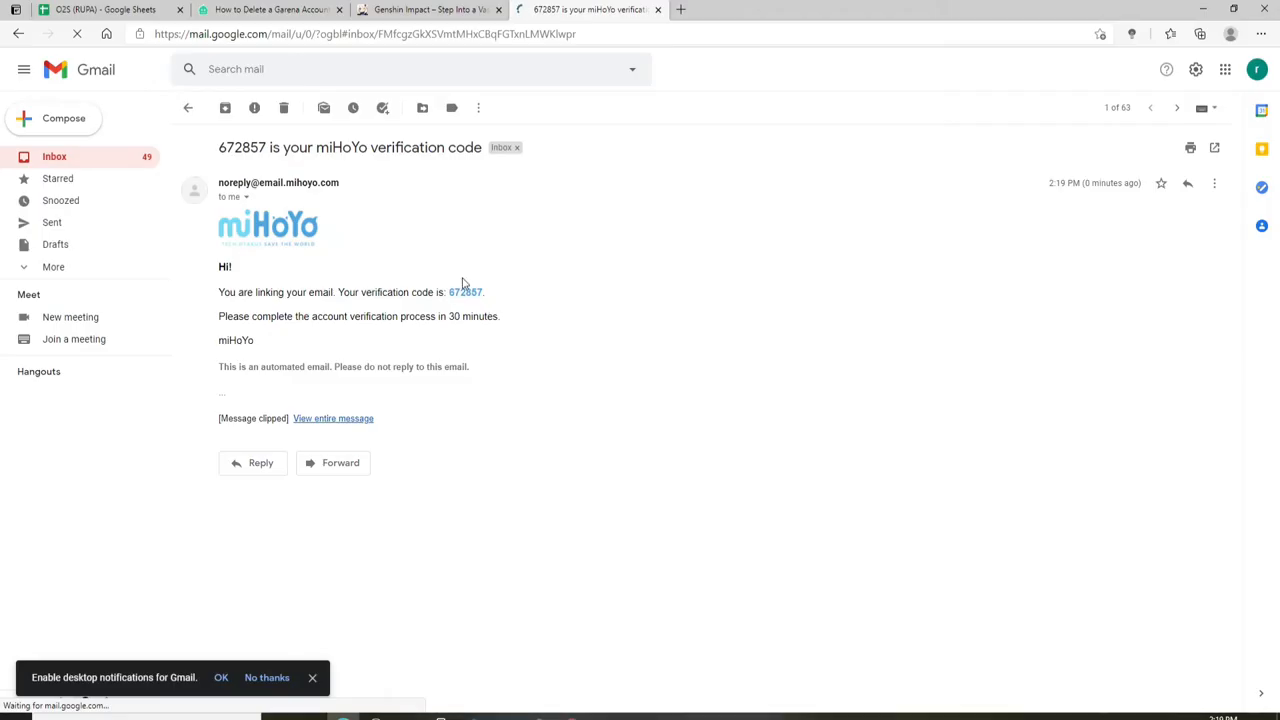
double_click(466, 292)
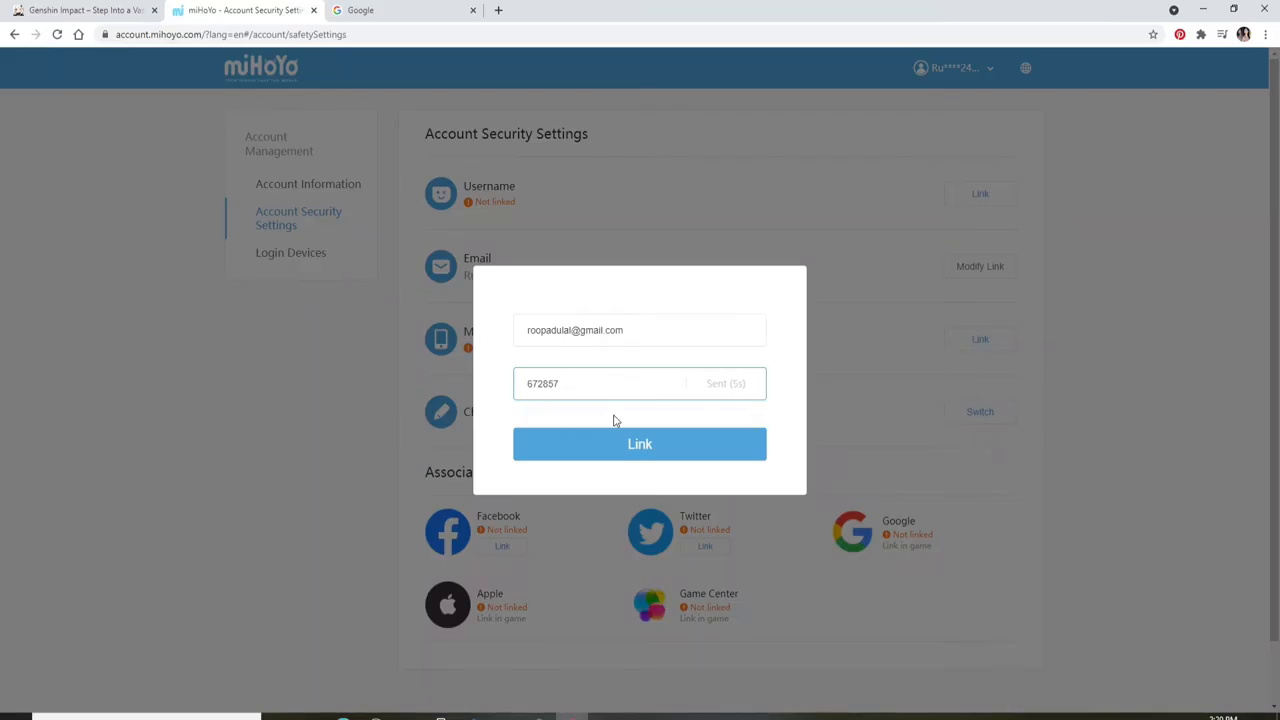
click(639, 444)
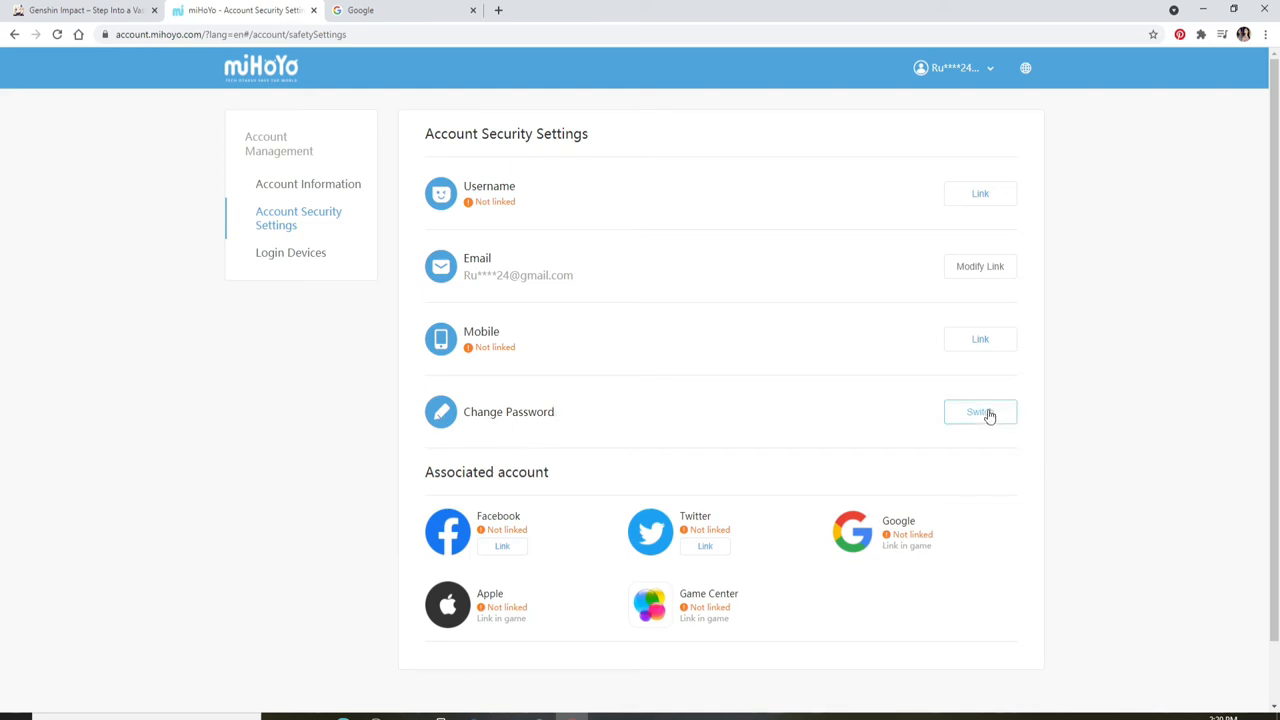
mouse_move(973, 416)
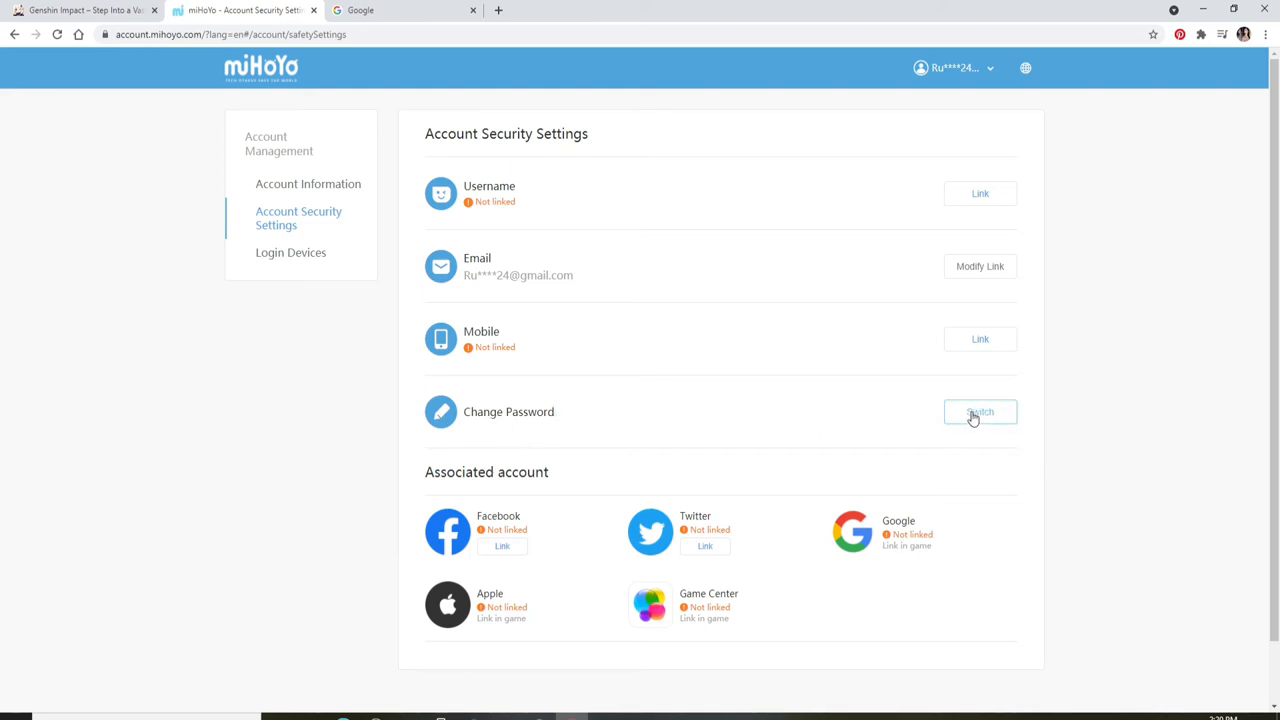
Start the Change Password switch, request a code and check Gmail for it
click(980, 411)
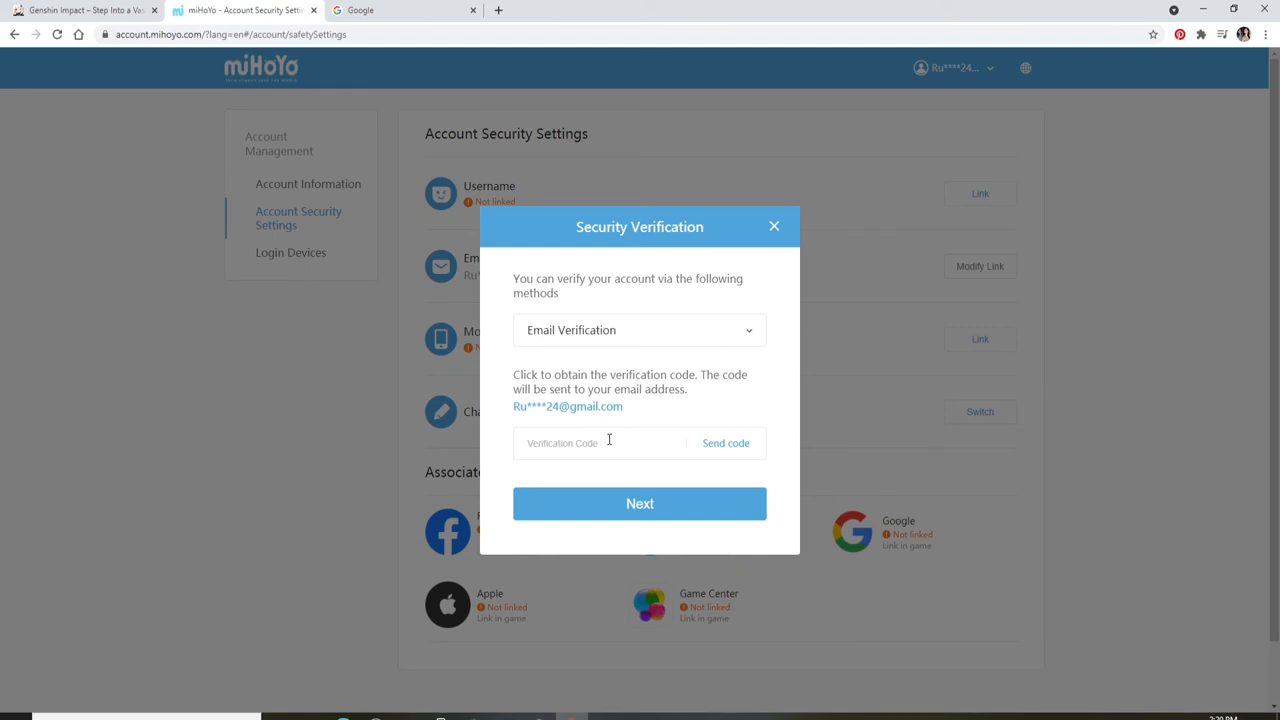
mouse_move(726, 448)
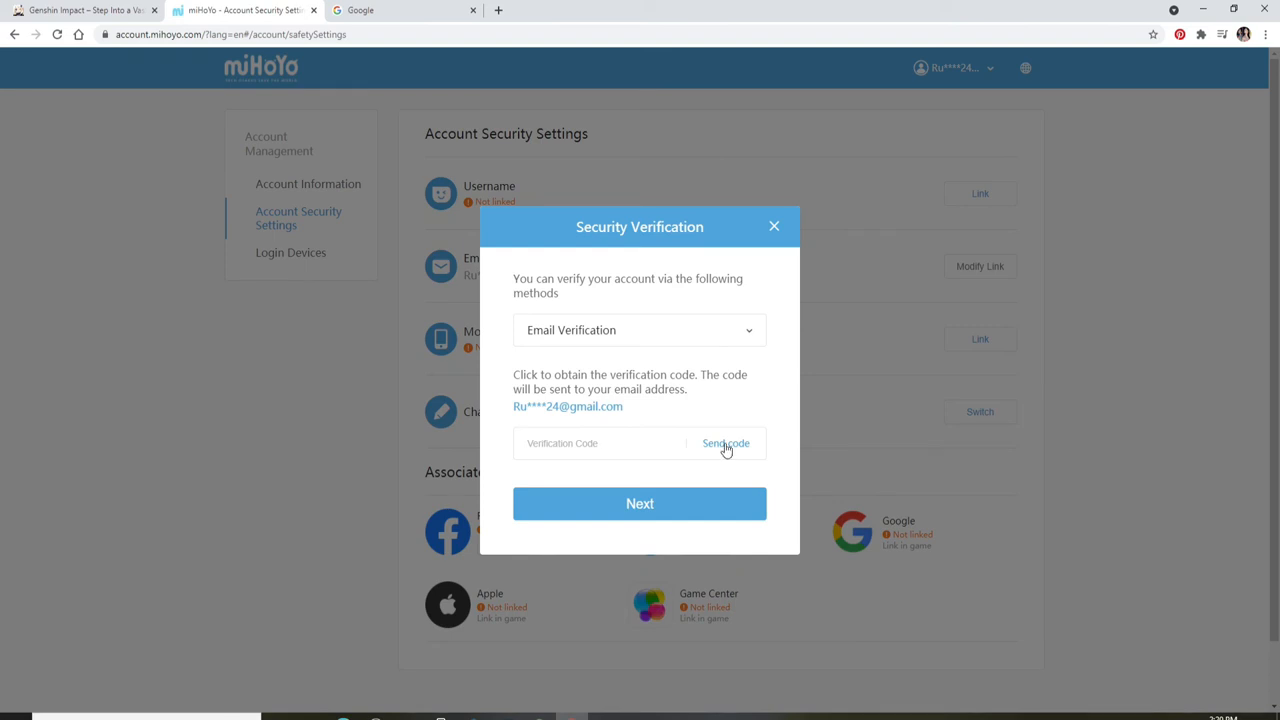
click(726, 443)
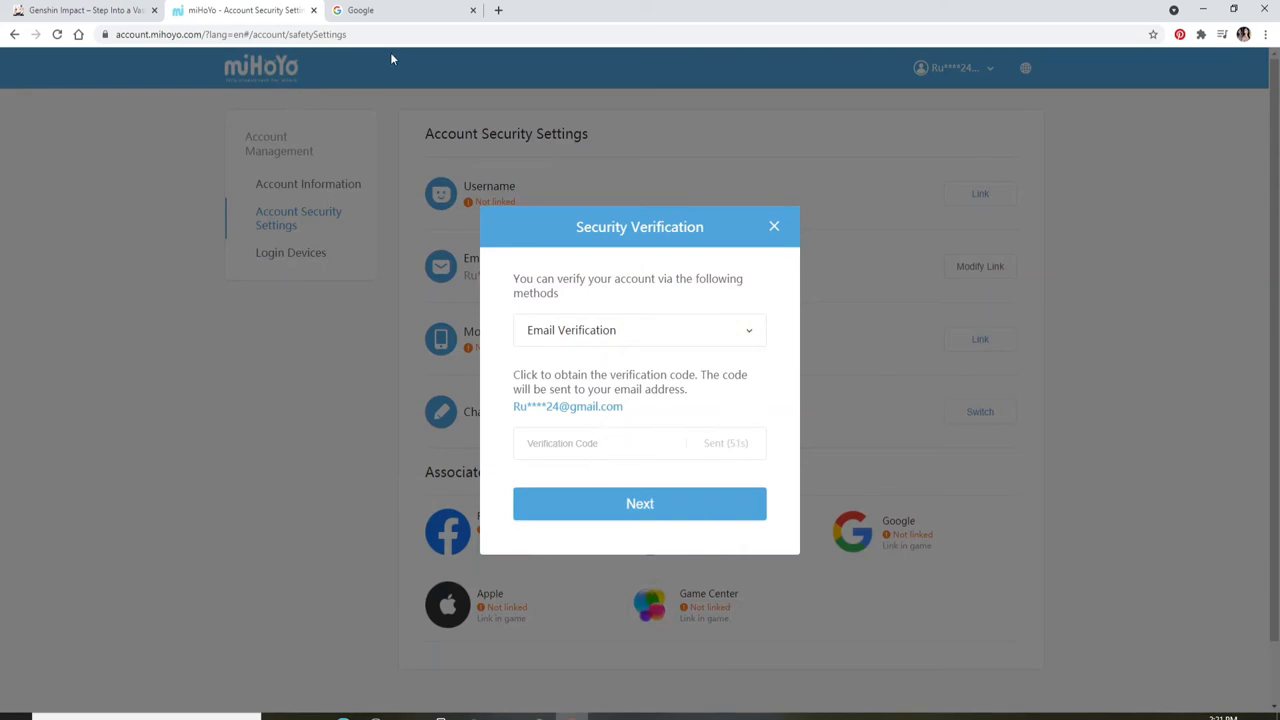
click(400, 10)
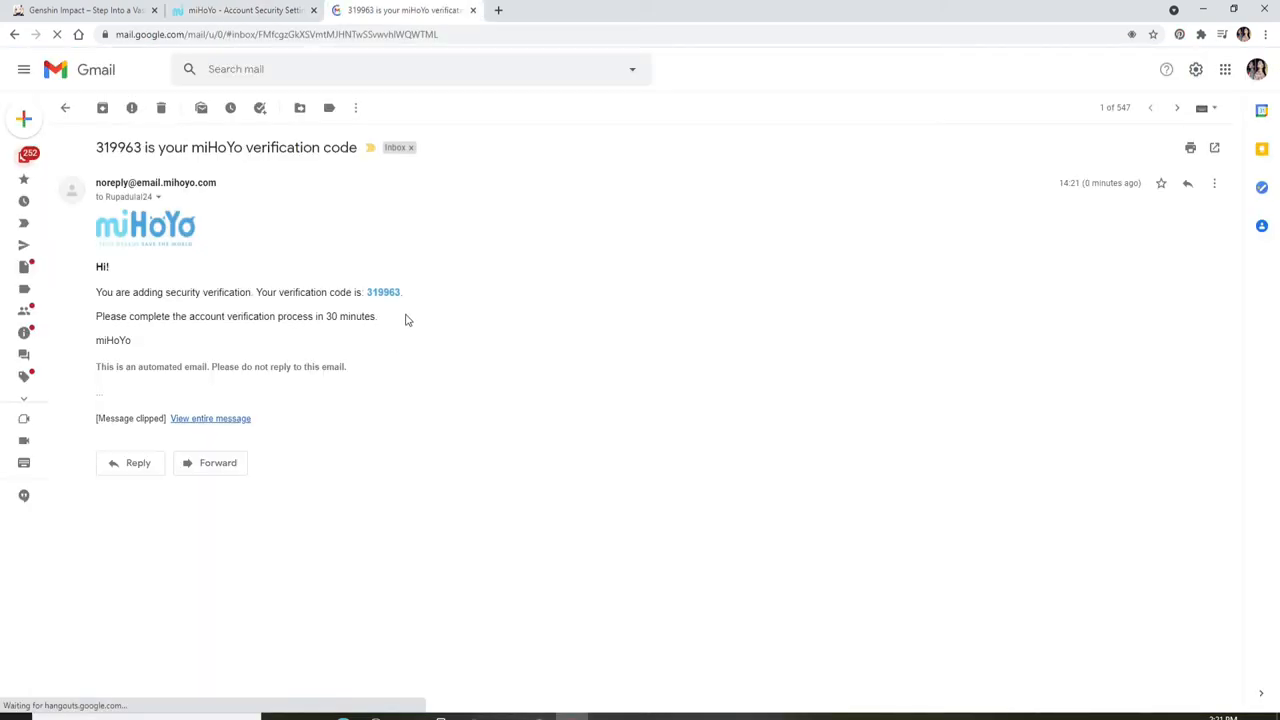
click(240, 10)
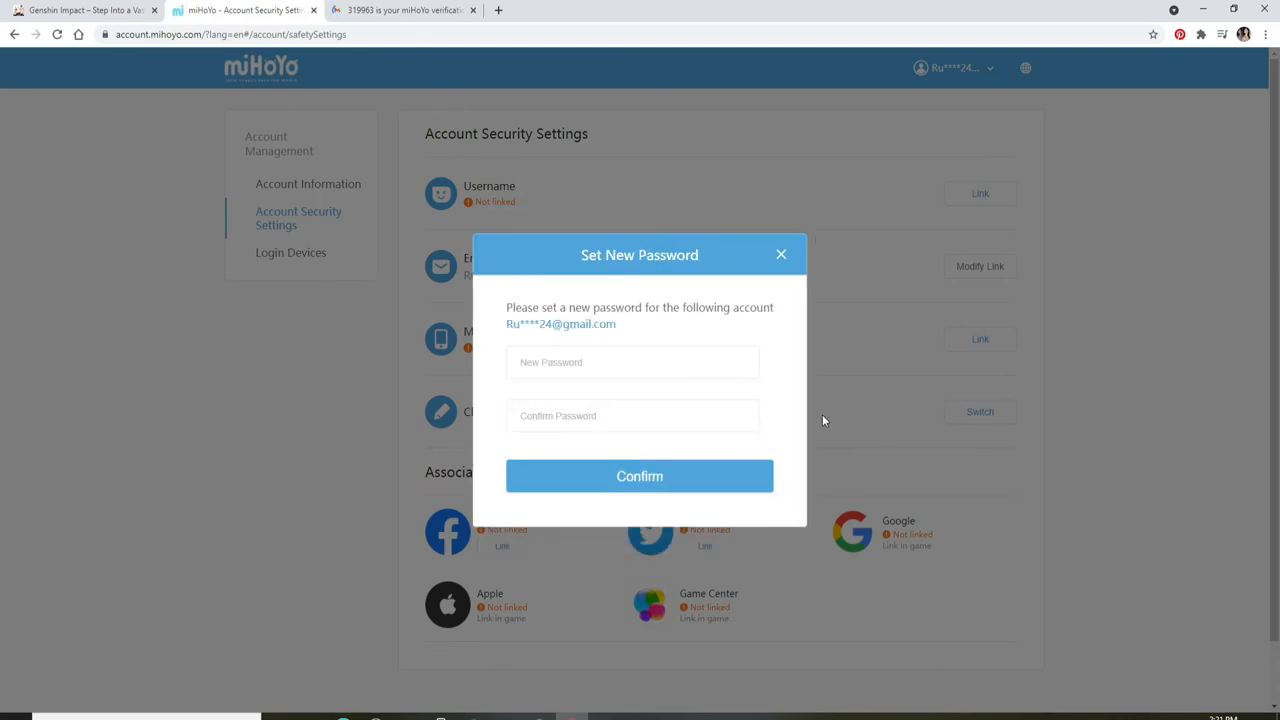
Enter and confirm the new password, choosing Never on Chrome's save prompt
click(632, 362)
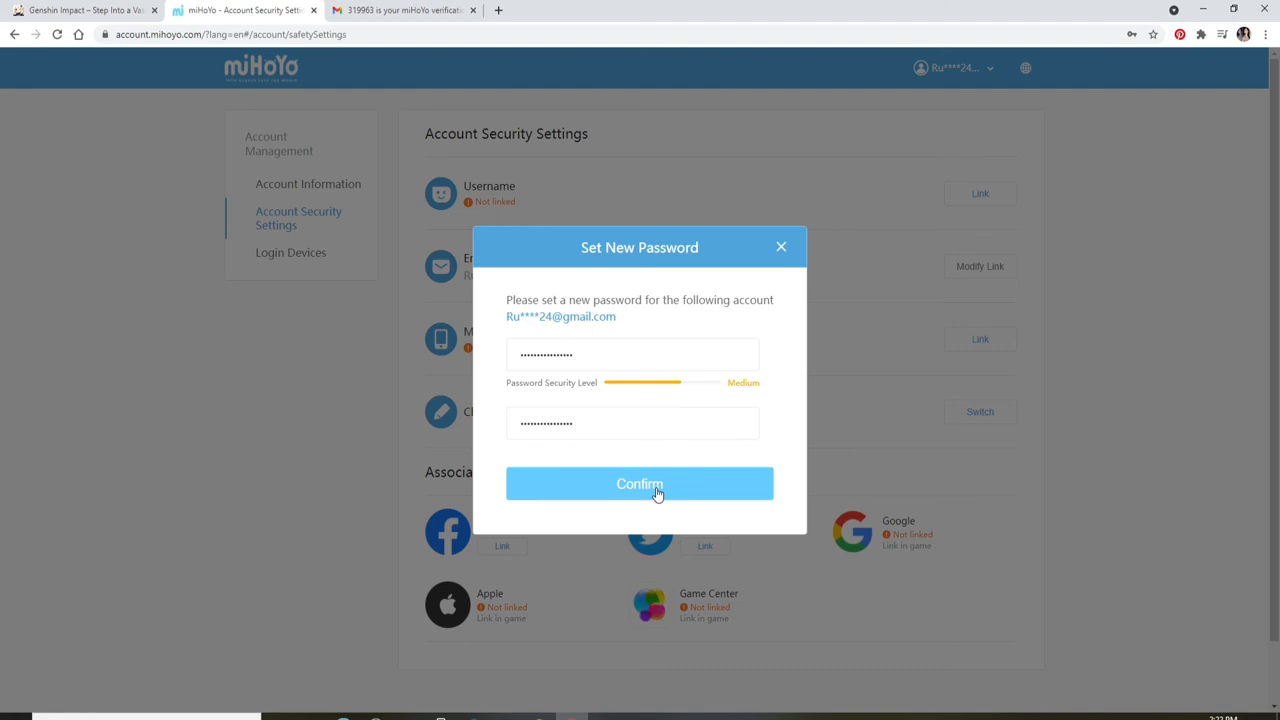
click(639, 484)
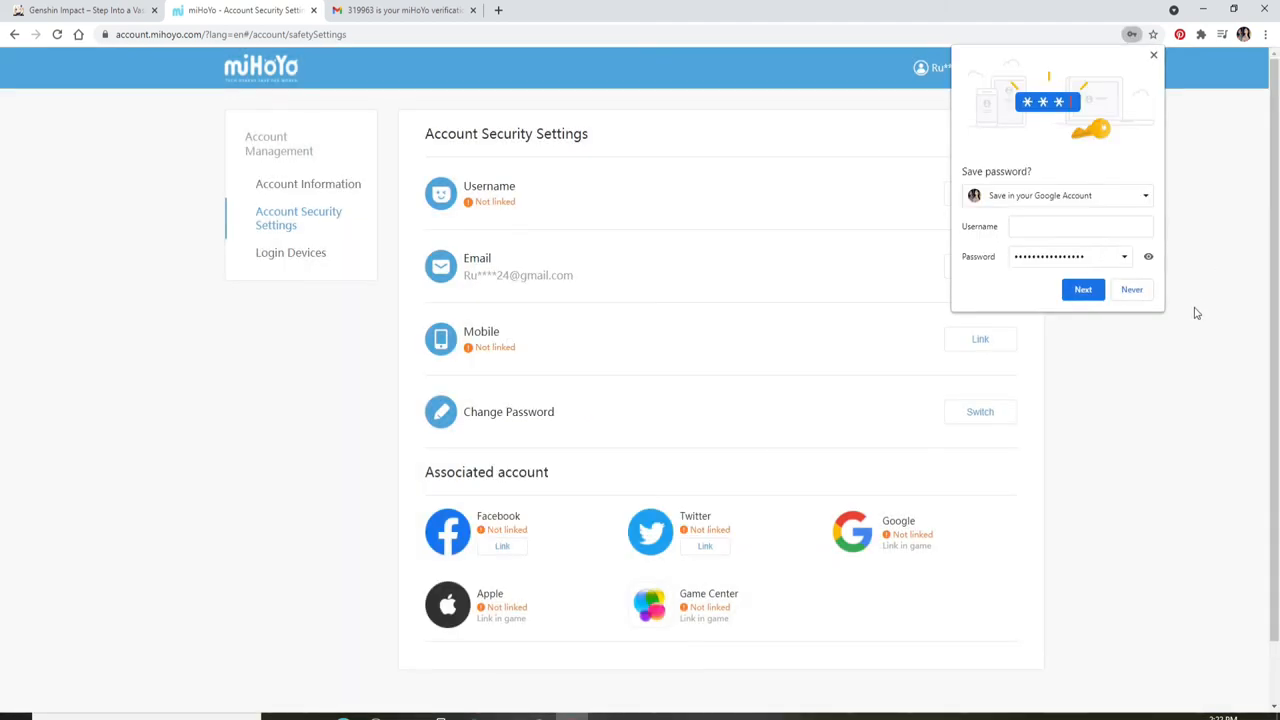
mouse_move(1145, 305)
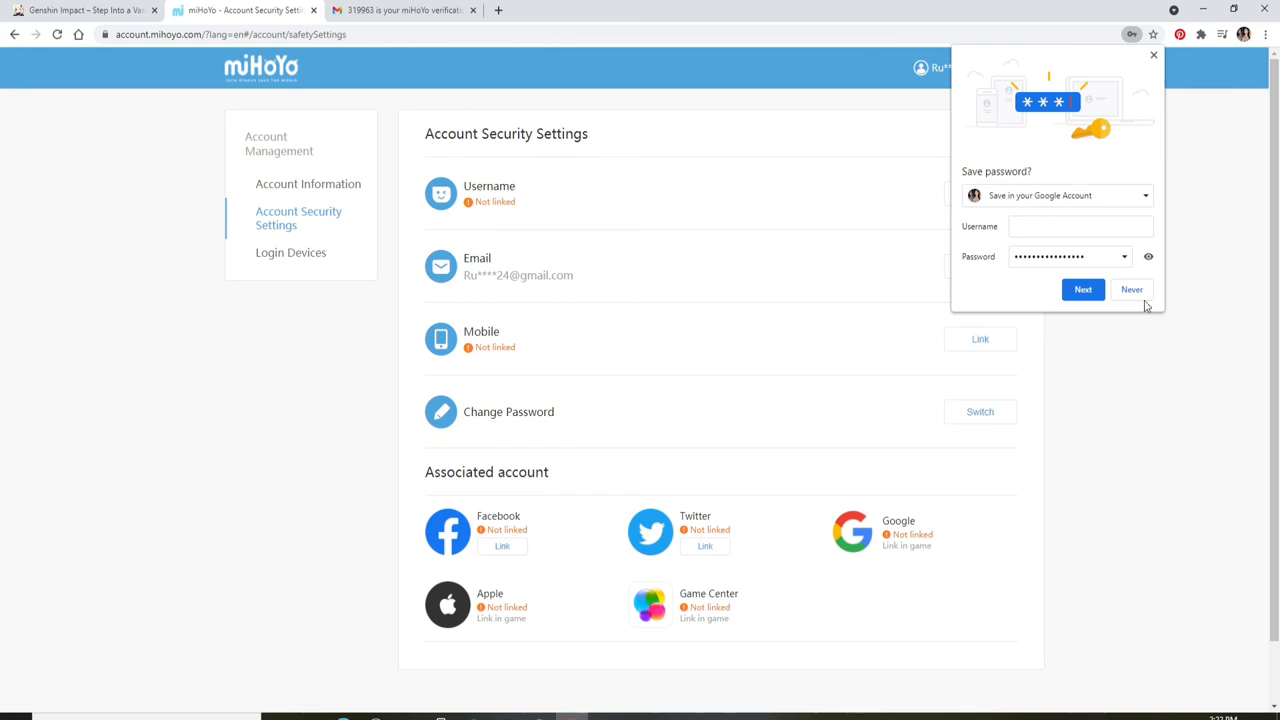
click(308, 184)
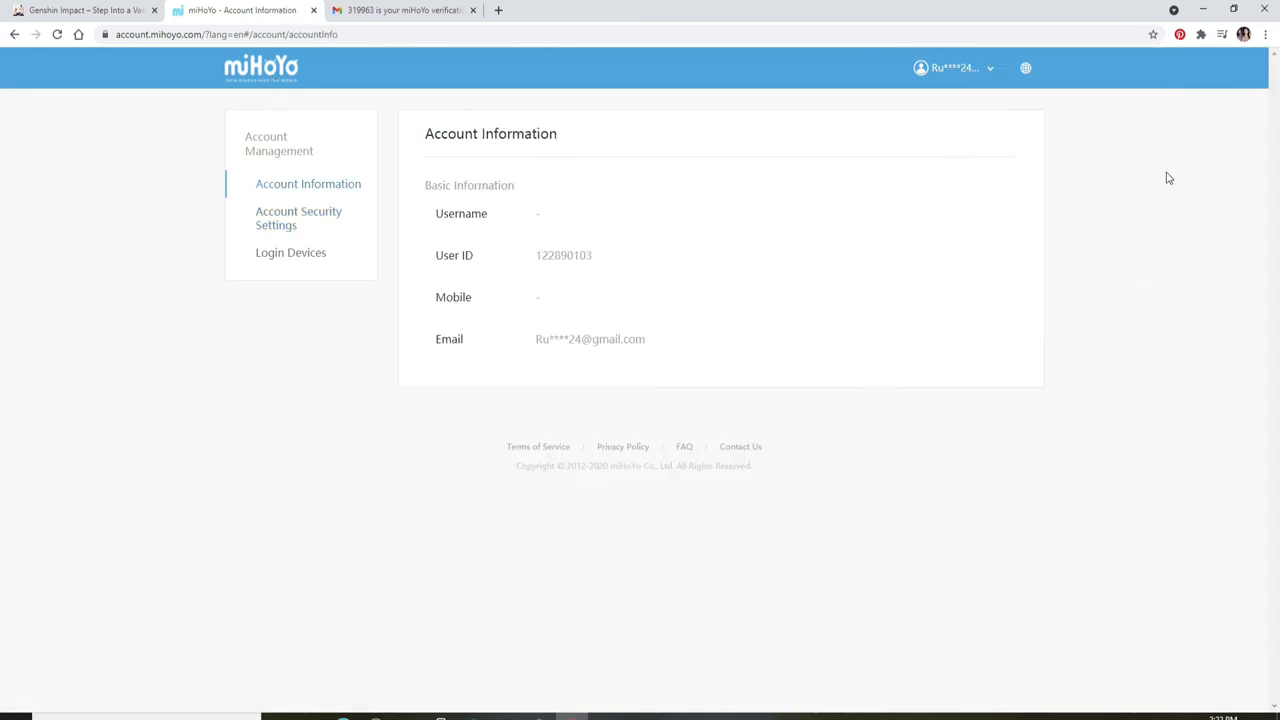